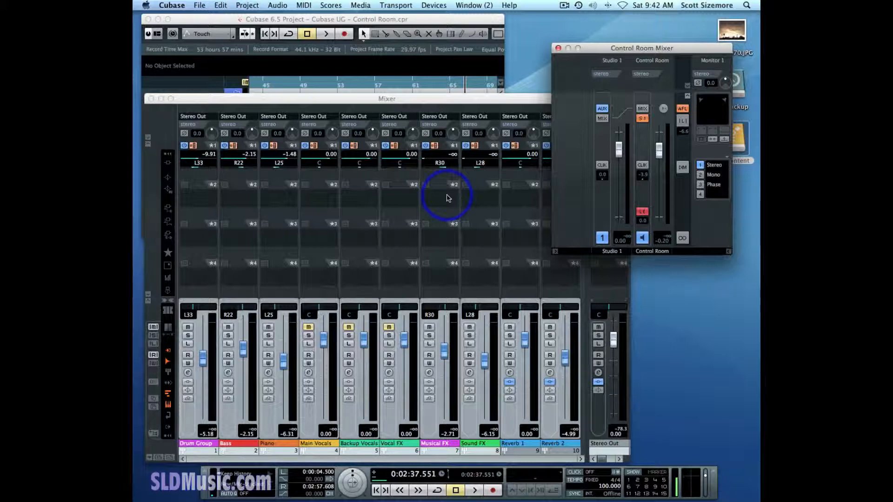
pyautogui.moveTo(396, 169)
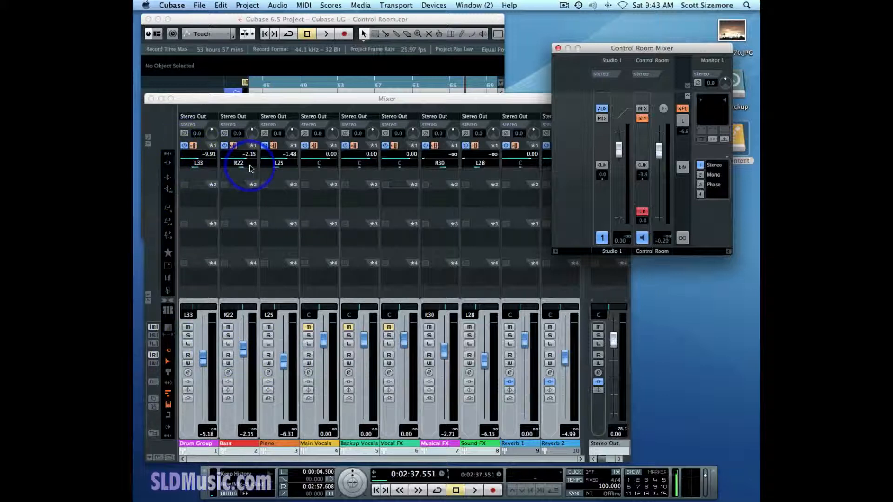
pyautogui.moveTo(295, 224)
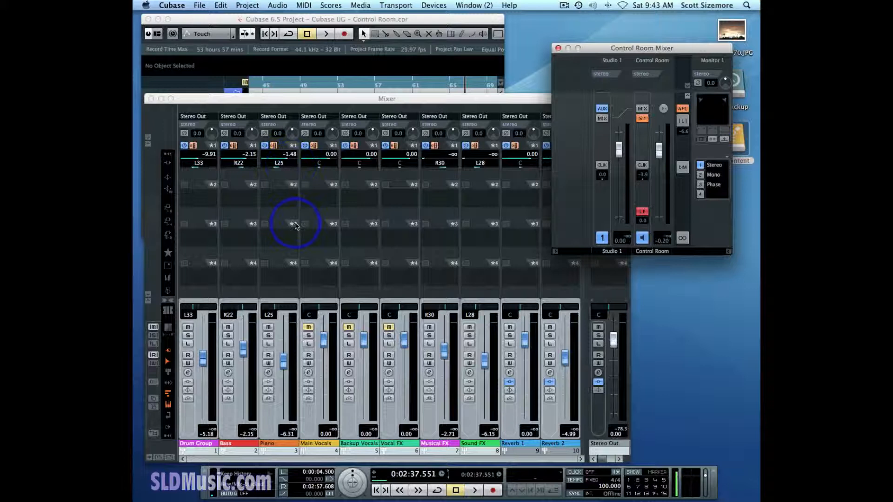
pyautogui.moveTo(308, 364)
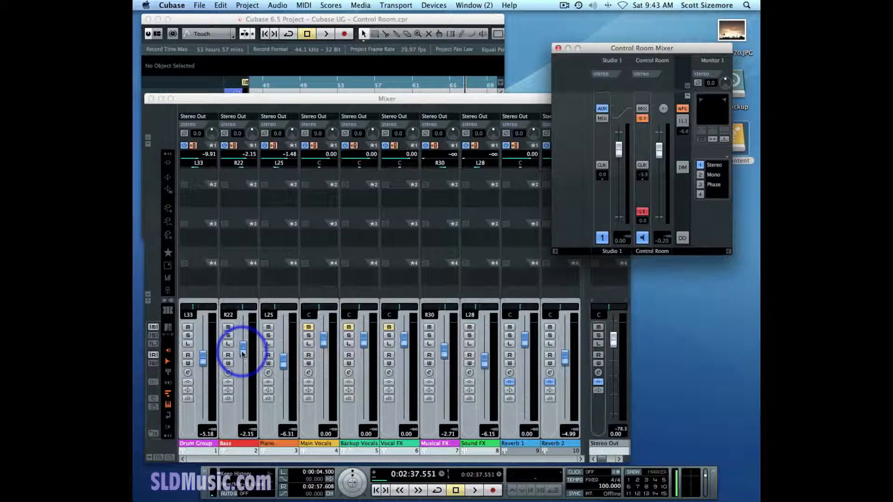
pyautogui.moveTo(268, 370)
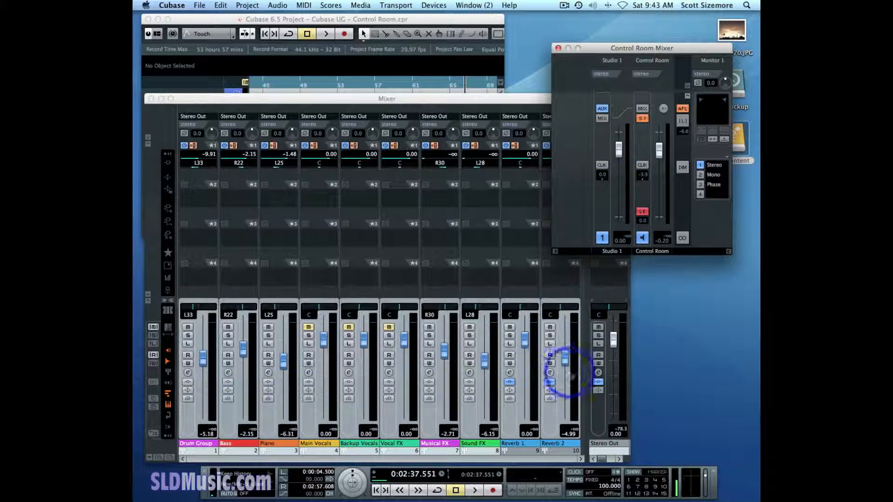
pyautogui.moveTo(598, 208)
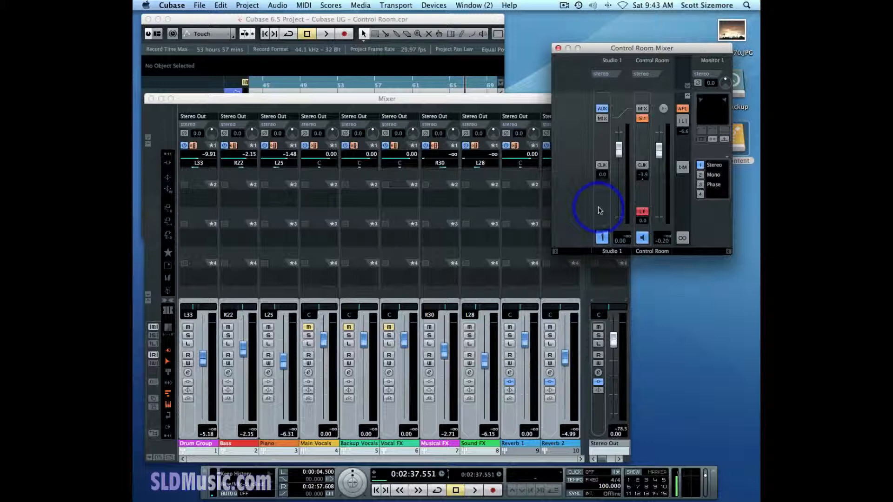
# Step: Reset the Studio 1 studio sends via the Control Room Mixer's Studio 1 menu
pyautogui.rightClick(599, 209)
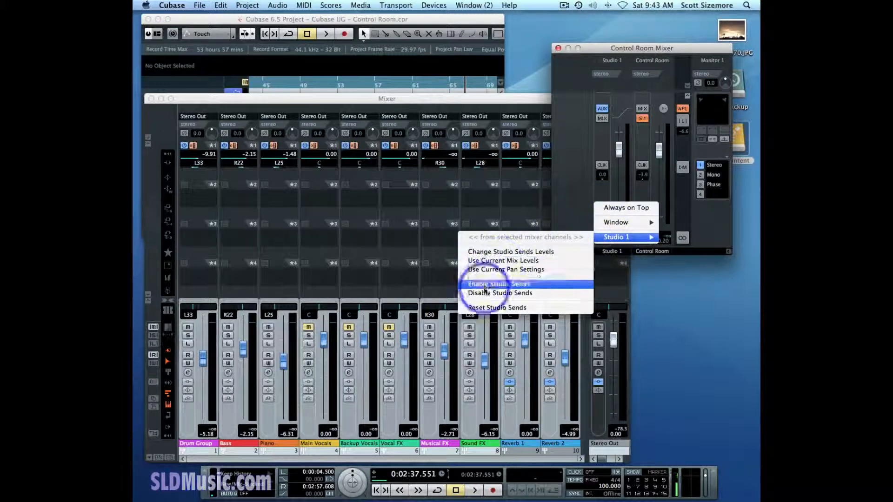
pyautogui.moveTo(497, 307)
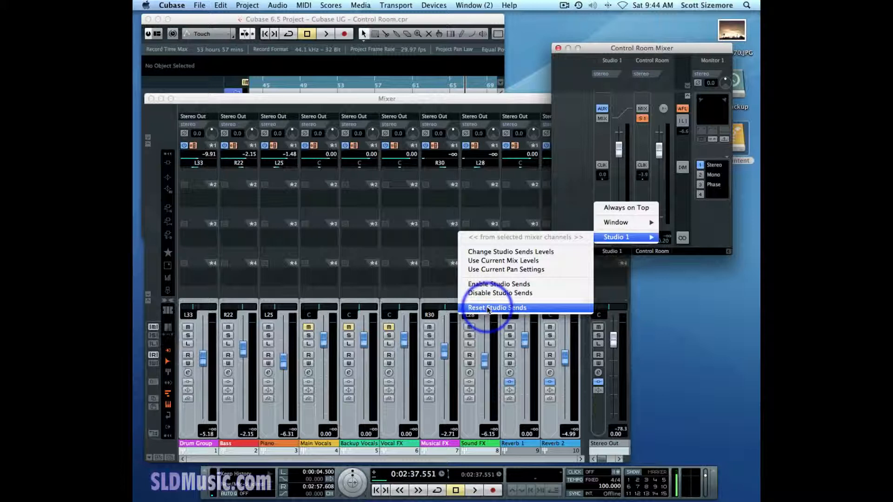
pyautogui.click(495, 308)
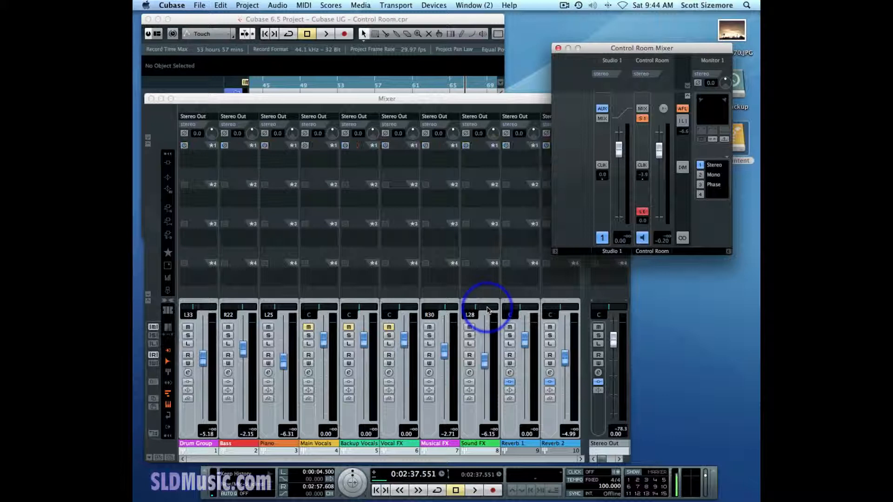
pyautogui.moveTo(575, 225)
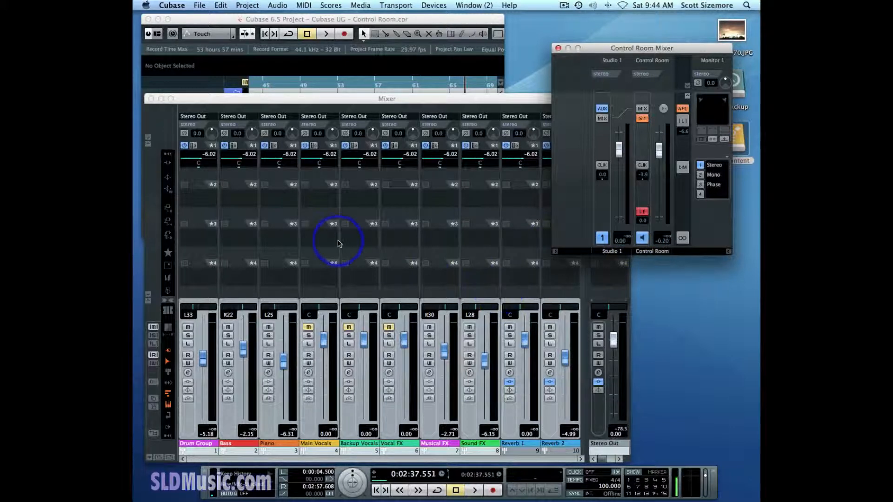
pyautogui.moveTo(233, 181)
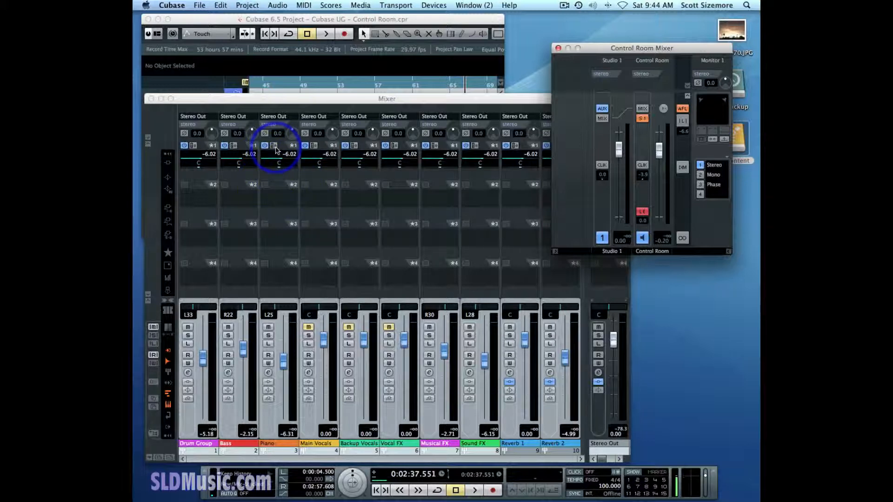
pyautogui.moveTo(286, 397)
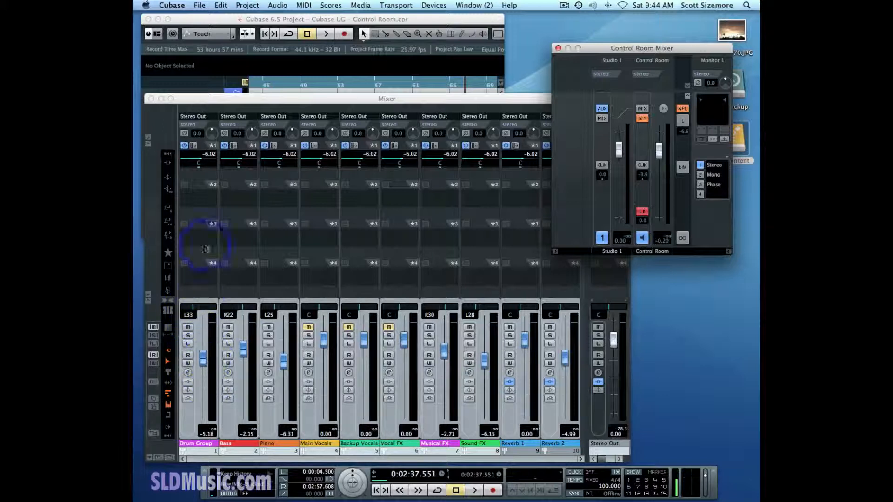
pyautogui.moveTo(207, 158)
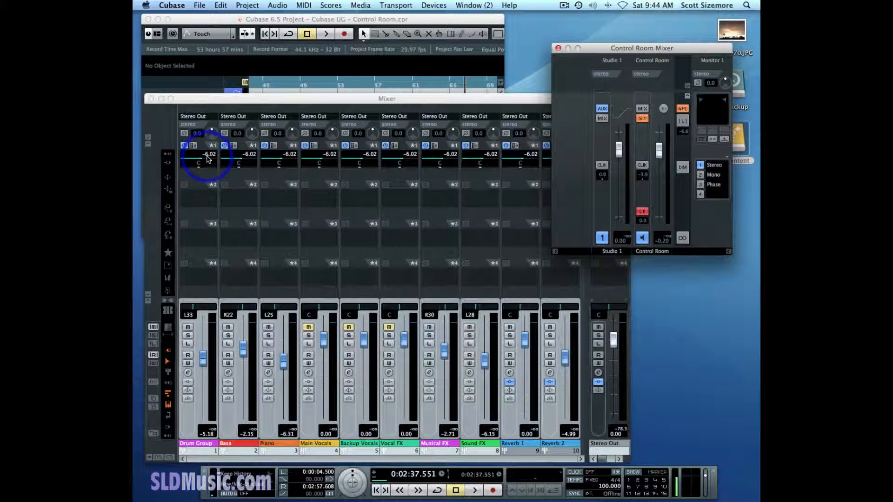
pyautogui.moveTo(217, 362)
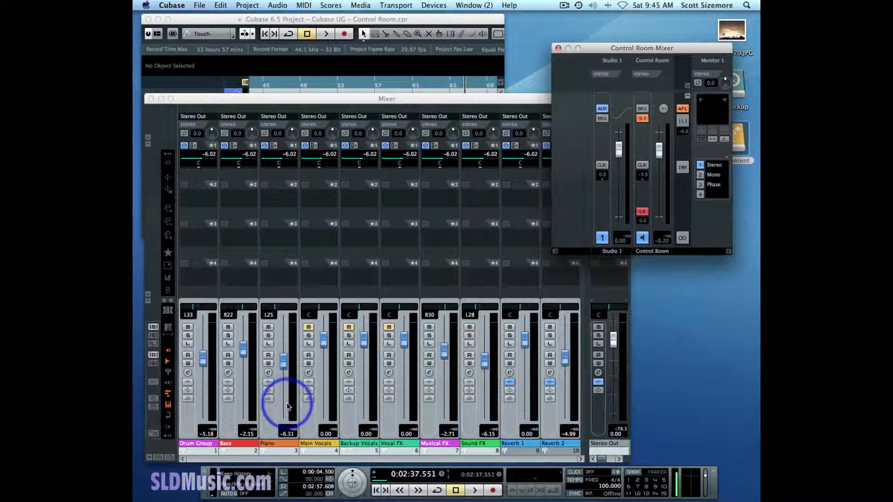
pyautogui.moveTo(279, 383)
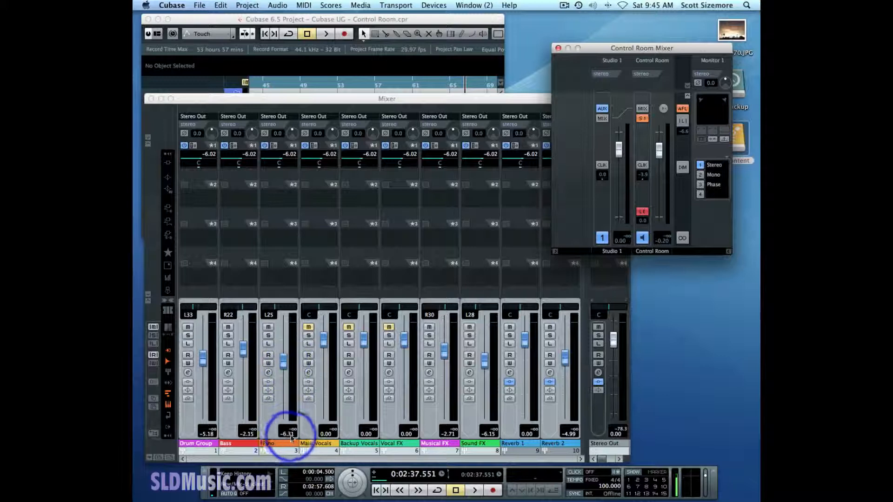
pyautogui.moveTo(279, 159)
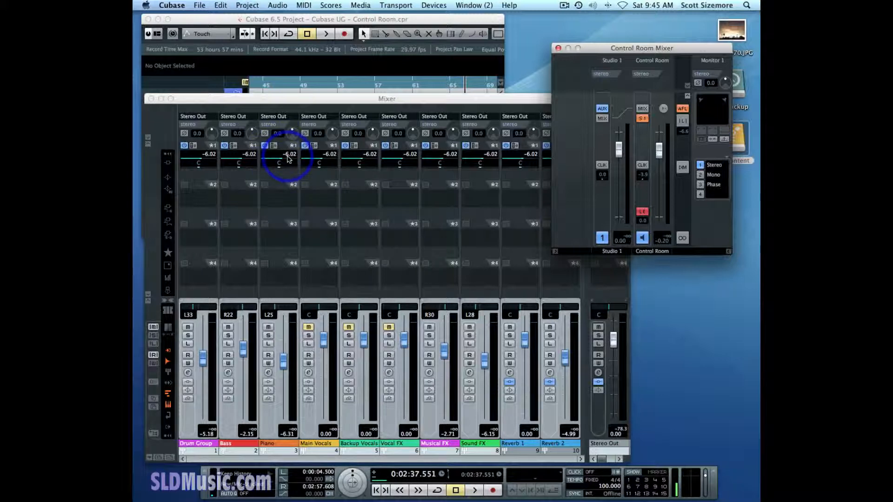
pyautogui.moveTo(329, 159)
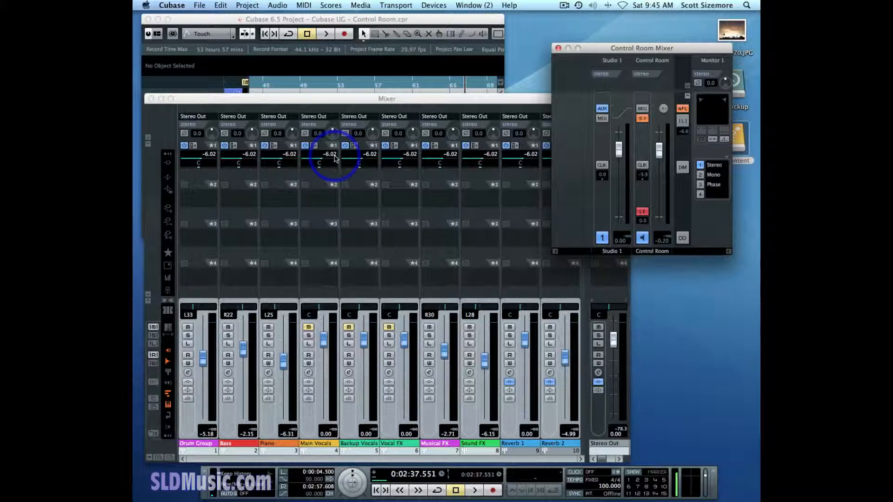
pyautogui.moveTo(341, 204)
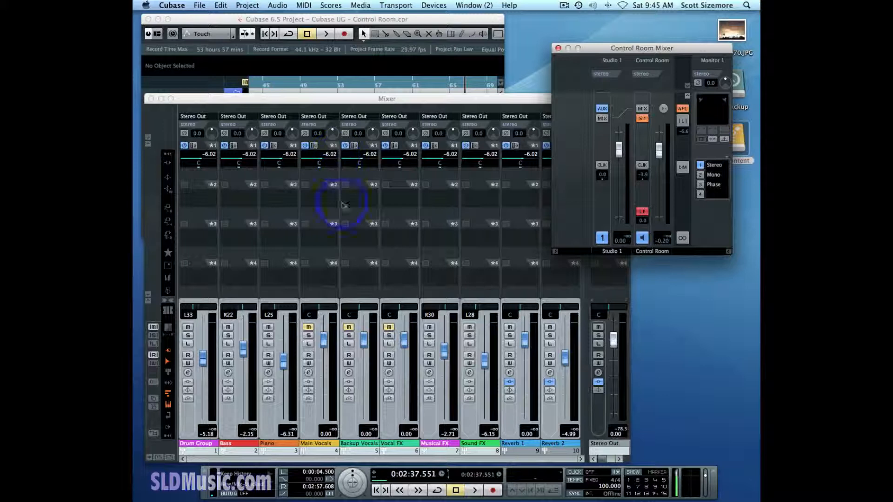
pyautogui.moveTo(191, 410)
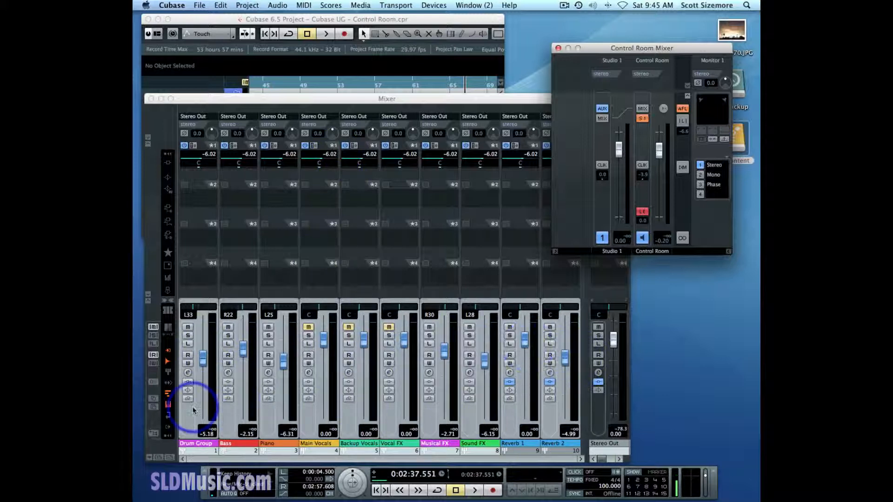
pyautogui.moveTo(413, 405)
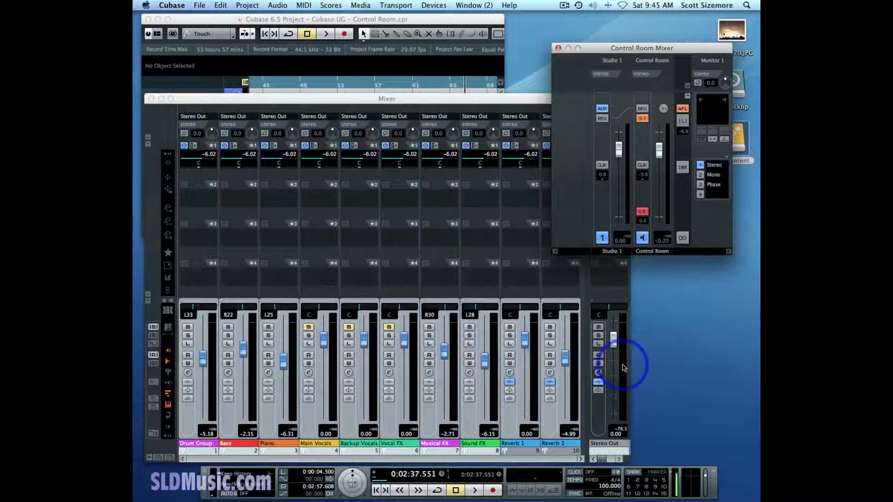
pyautogui.moveTo(620, 328)
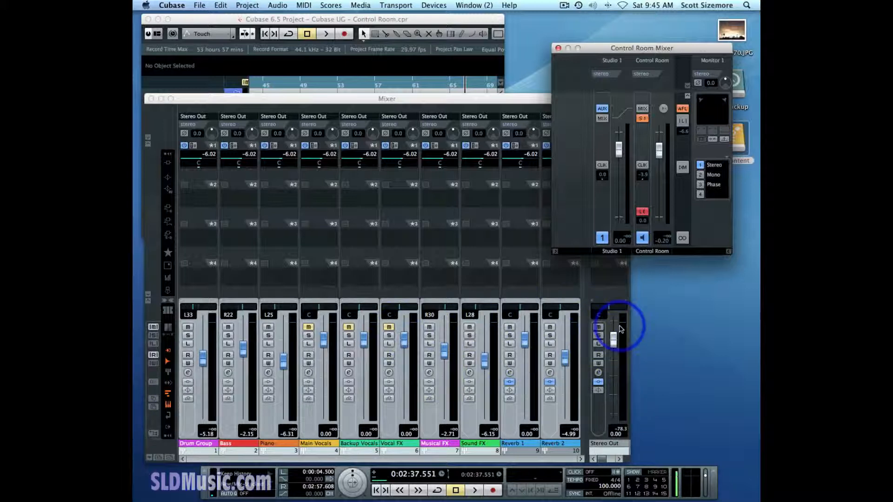
pyautogui.moveTo(468, 328)
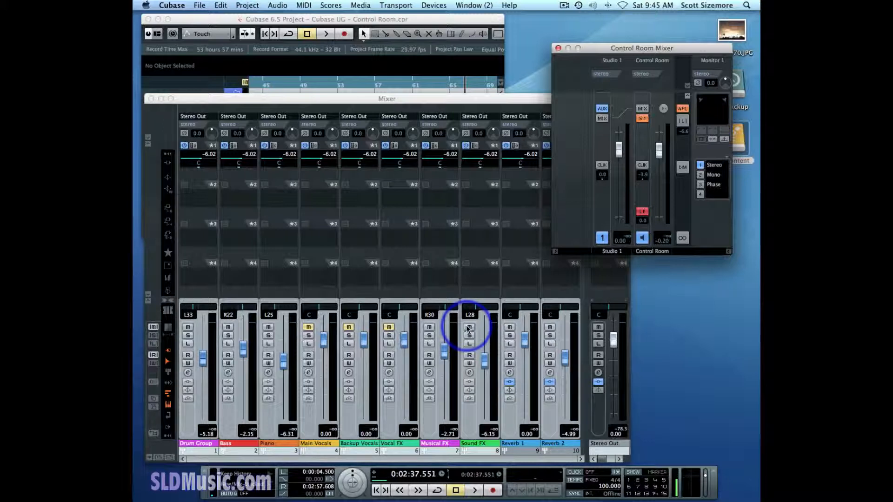
pyautogui.moveTo(341, 175)
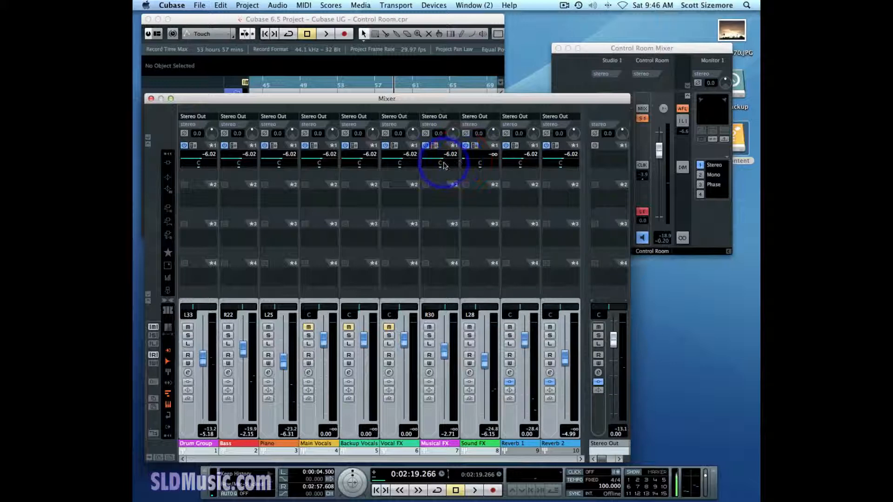
pyautogui.moveTo(421, 164)
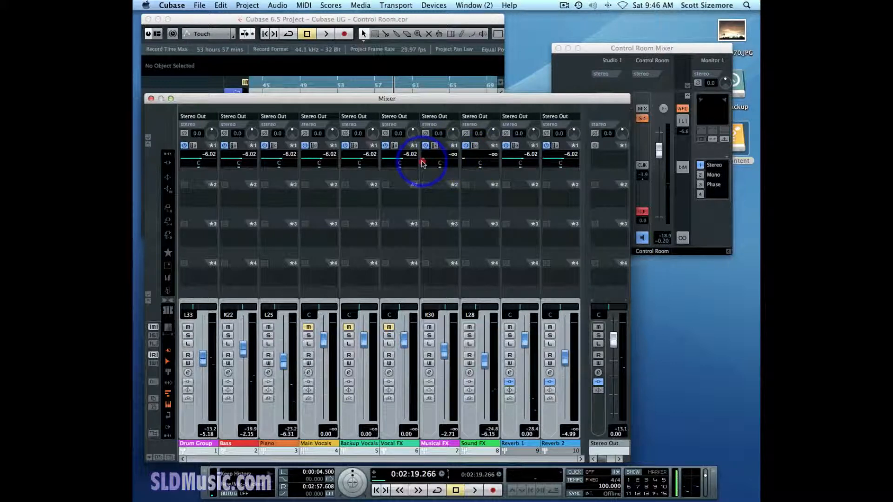
pyautogui.moveTo(280, 164)
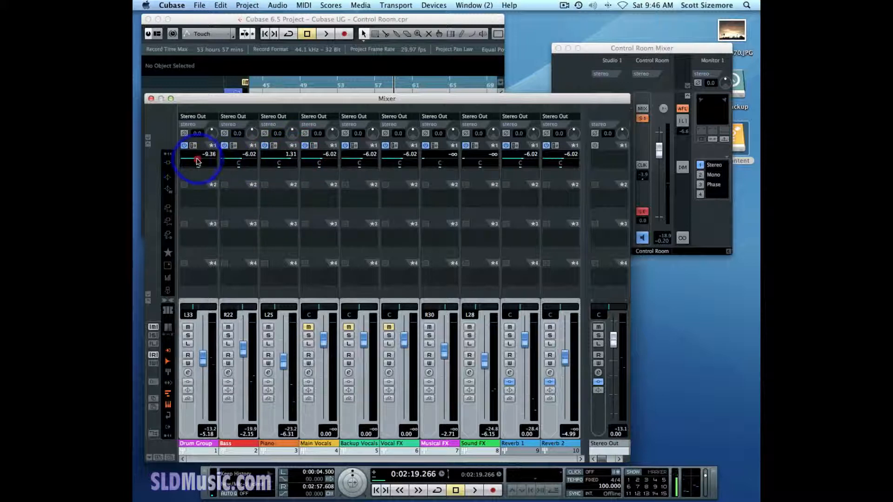
# Step: Lower the Drum Group's Studio 1 cue send to about -12.31 dB
pyautogui.moveTo(199, 153); pyautogui.dragTo(198, 162)
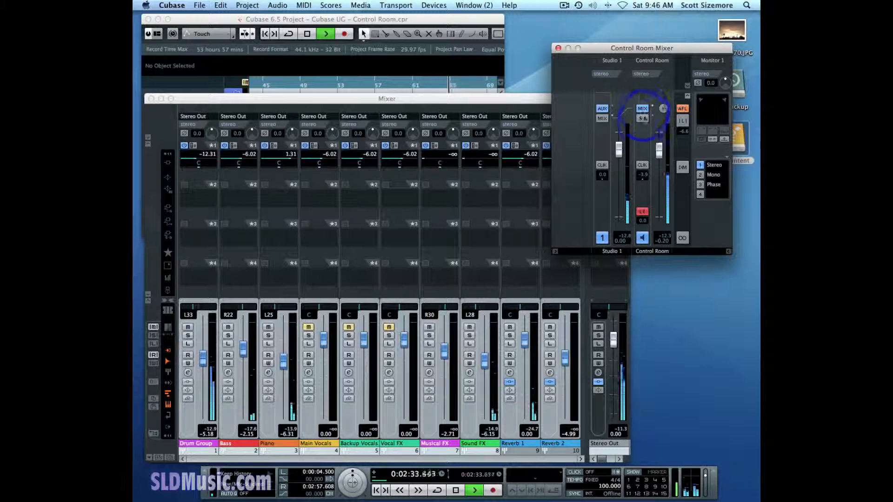
# Step: Switch the Control Room source to S1 to monitor the Studio 1 cue mix
pyautogui.click(643, 118)
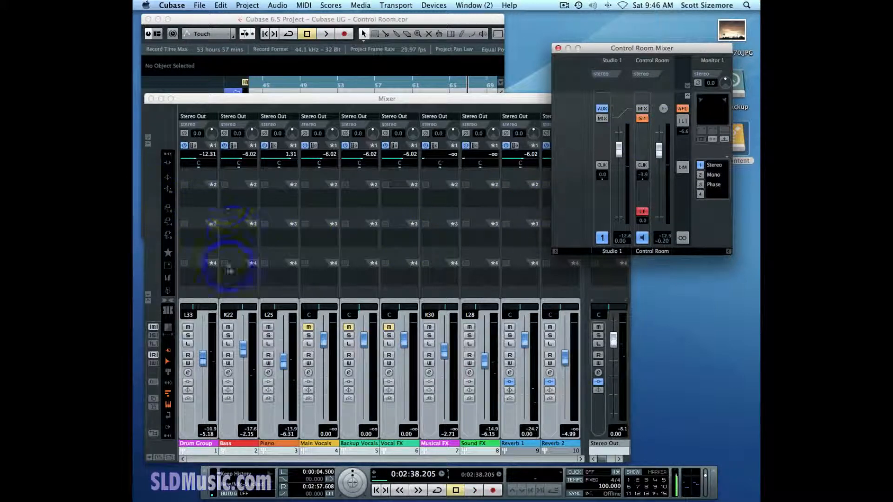
pyautogui.moveTo(162, 207)
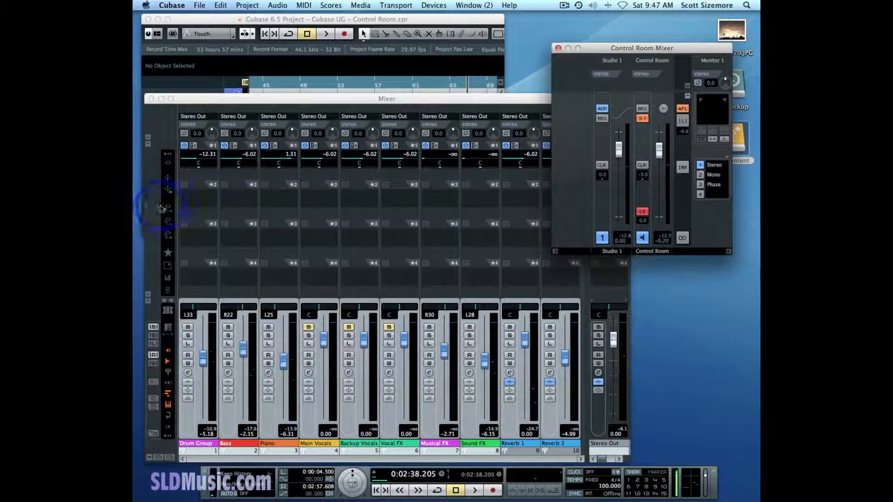
pyautogui.moveTo(220, 182)
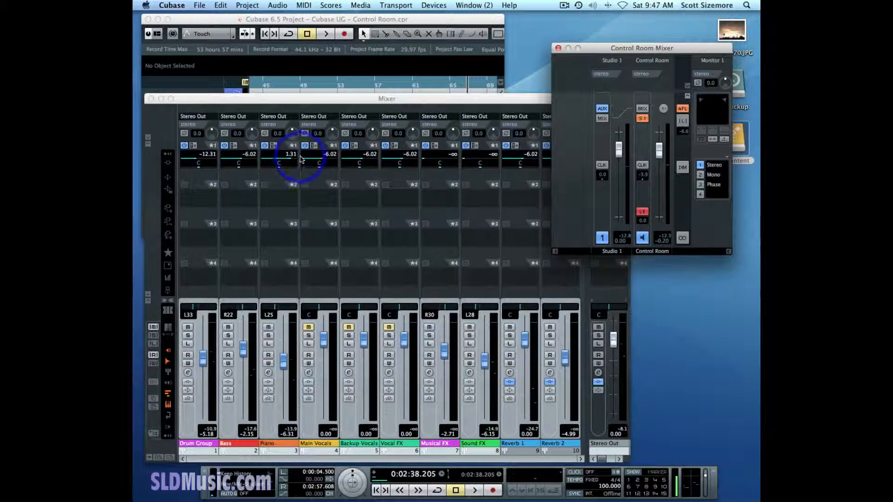
pyautogui.moveTo(370, 166)
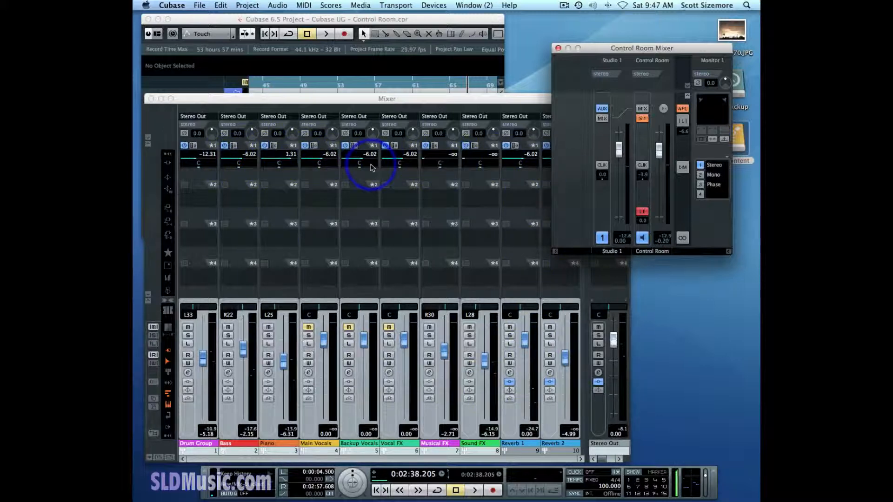